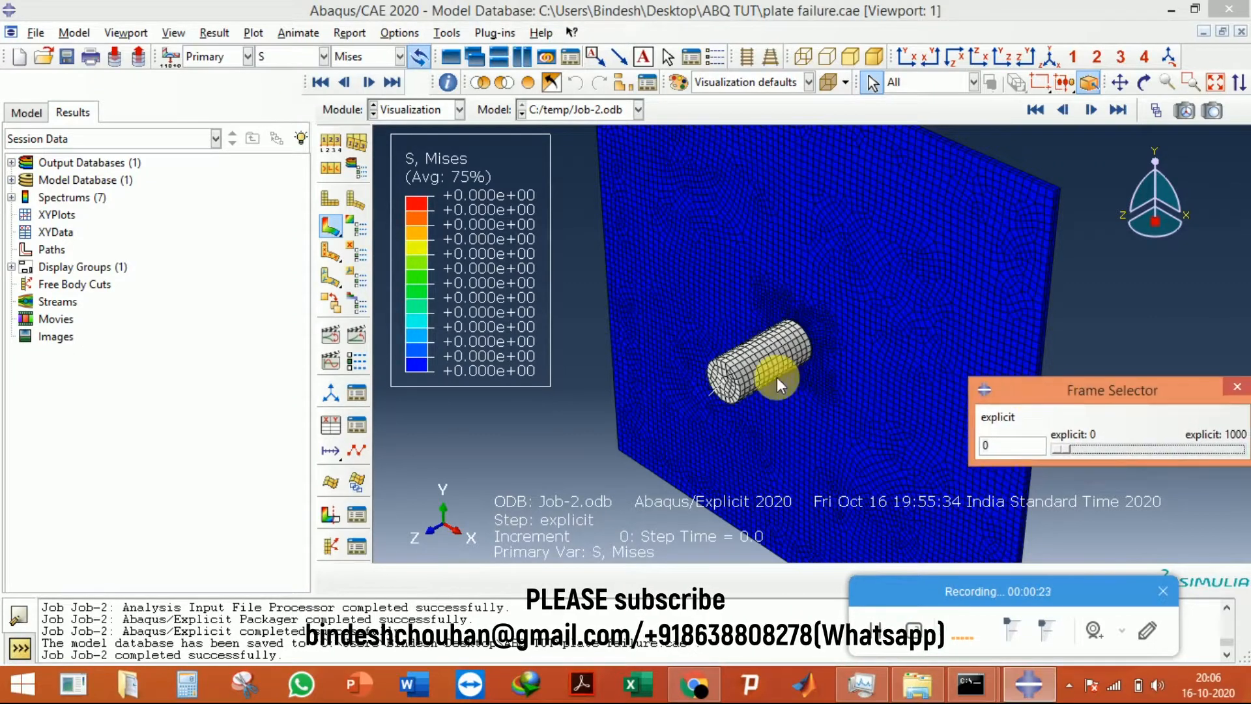
Advance the Mises stress plot from frame 0 to frame 737.
{"action": "left_click", "coordinate": [970, 56]}
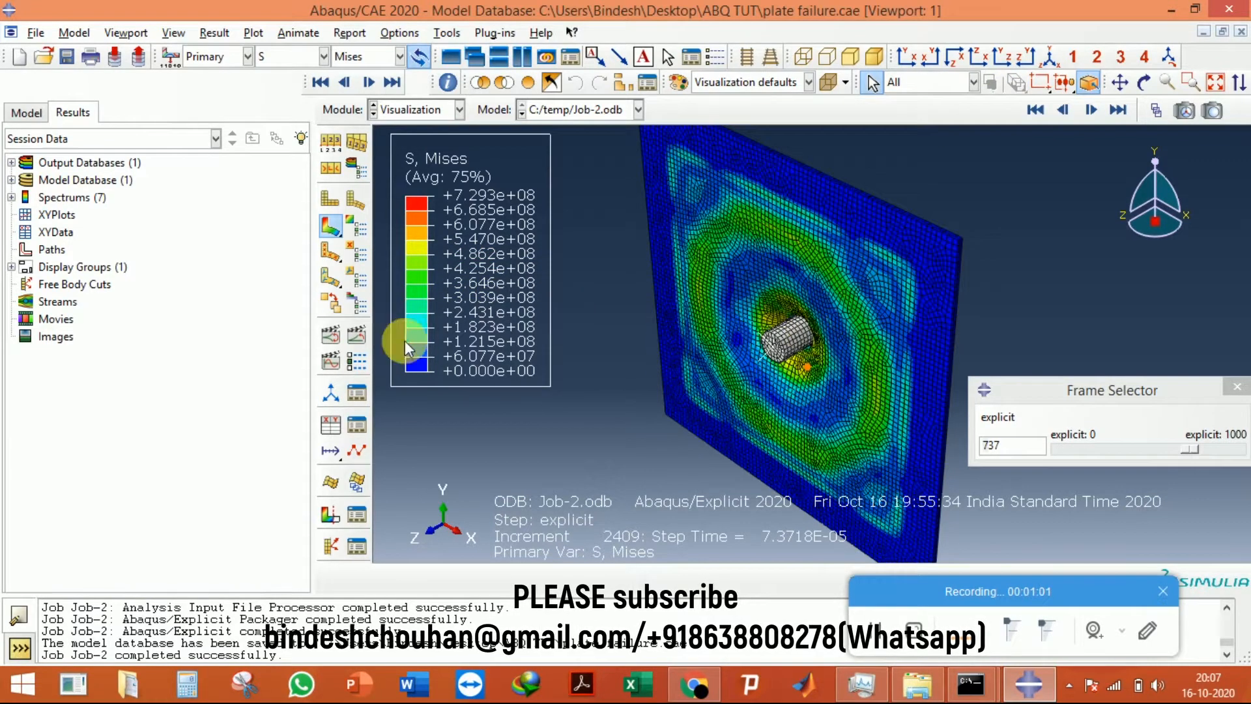
Animate the Mises stress time history around the cylinder contact zone.
{"action": "left_click", "coordinate": [369, 81]}
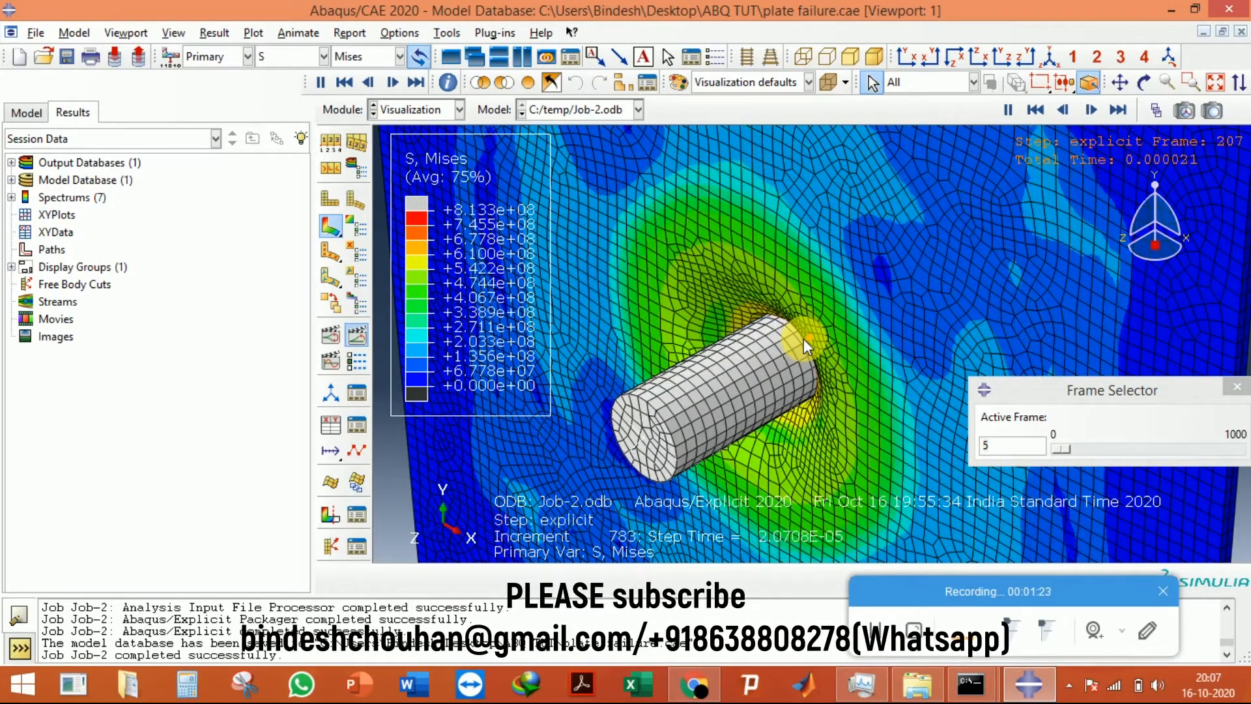
Pause the animation at frame 153, fit the plate, and open the field output list.
{"action": "left_click", "coordinate": [392, 82]}
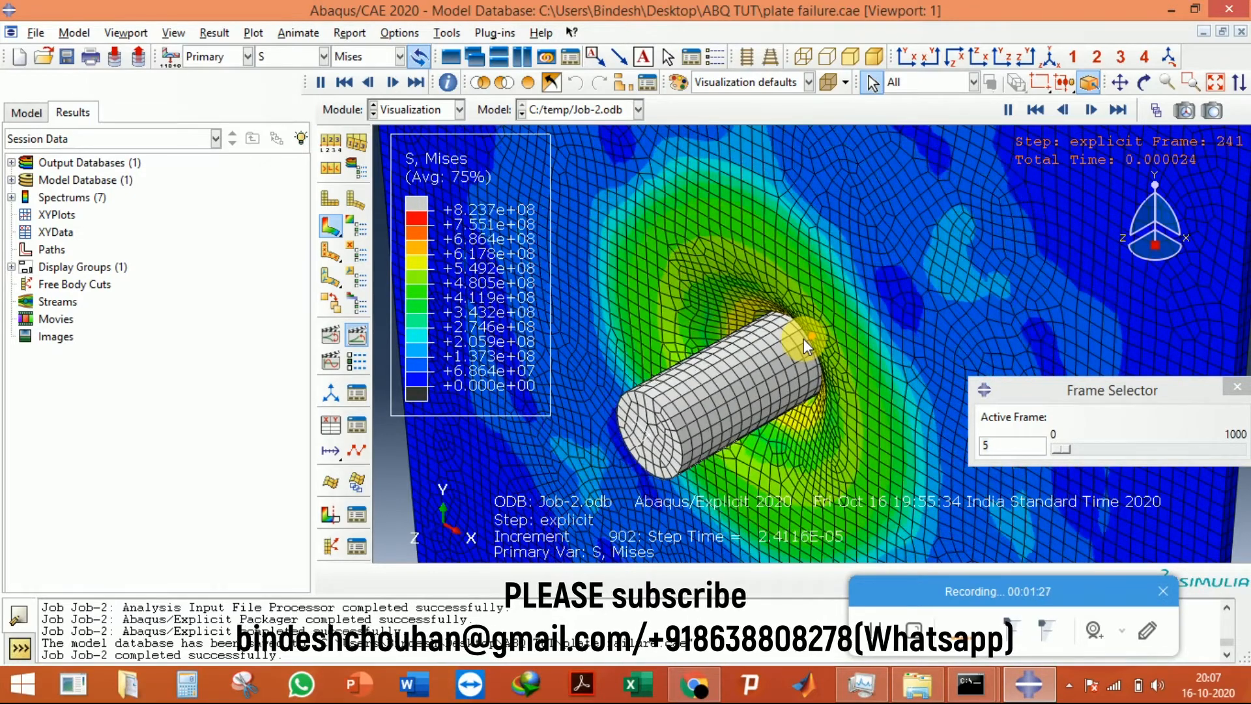
{"action": "left_click", "coordinate": [392, 82]}
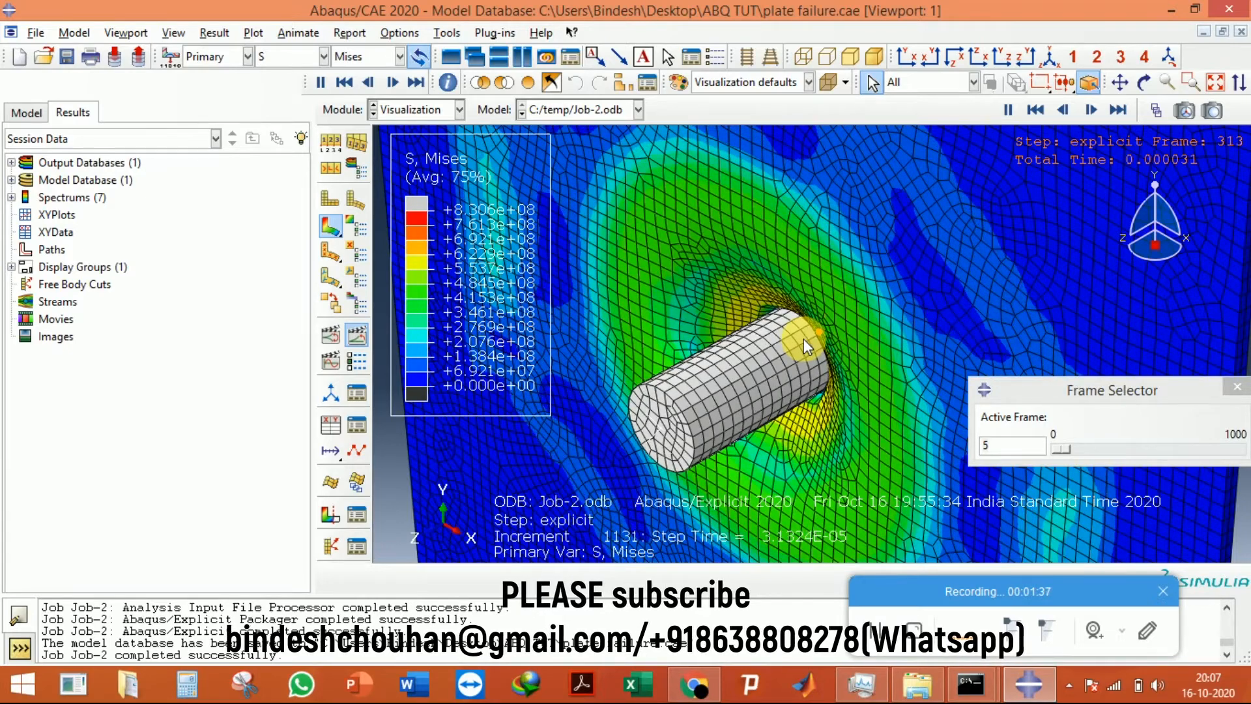
{"action": "left_click", "coordinate": [392, 82]}
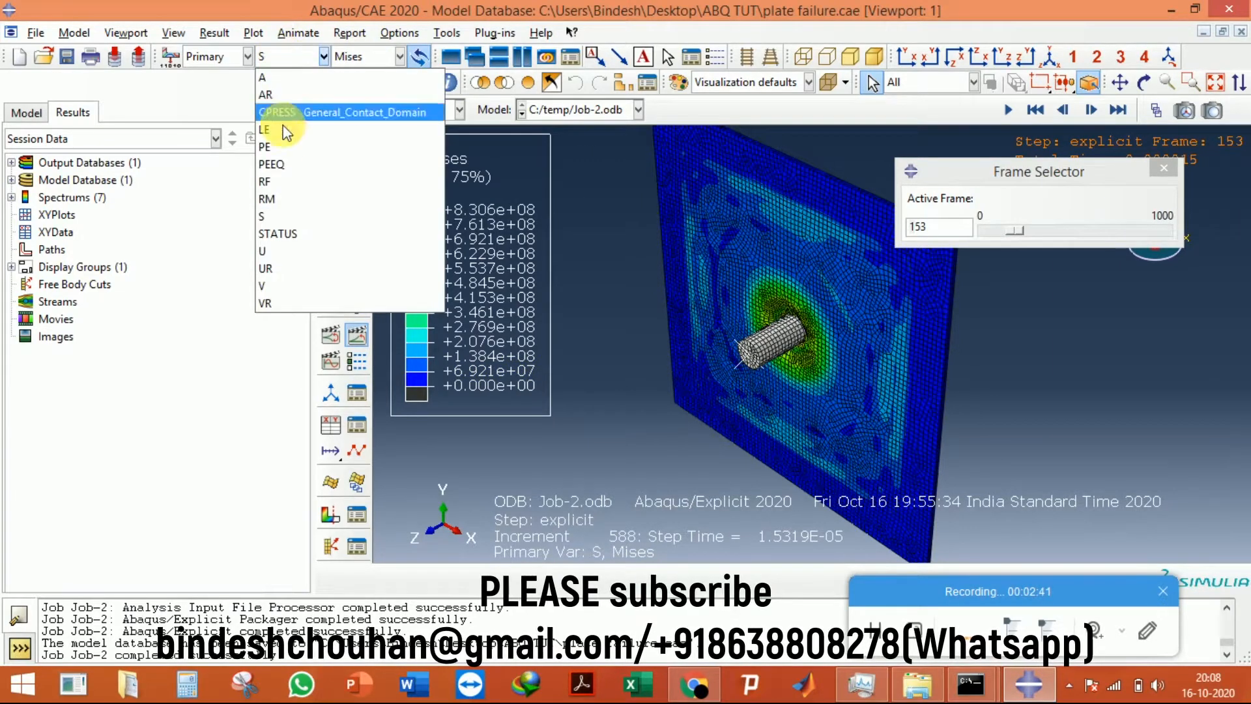
Plot displacement U magnitude, play to frame 826, and open the component list.
{"action": "left_click", "coordinate": [264, 249]}
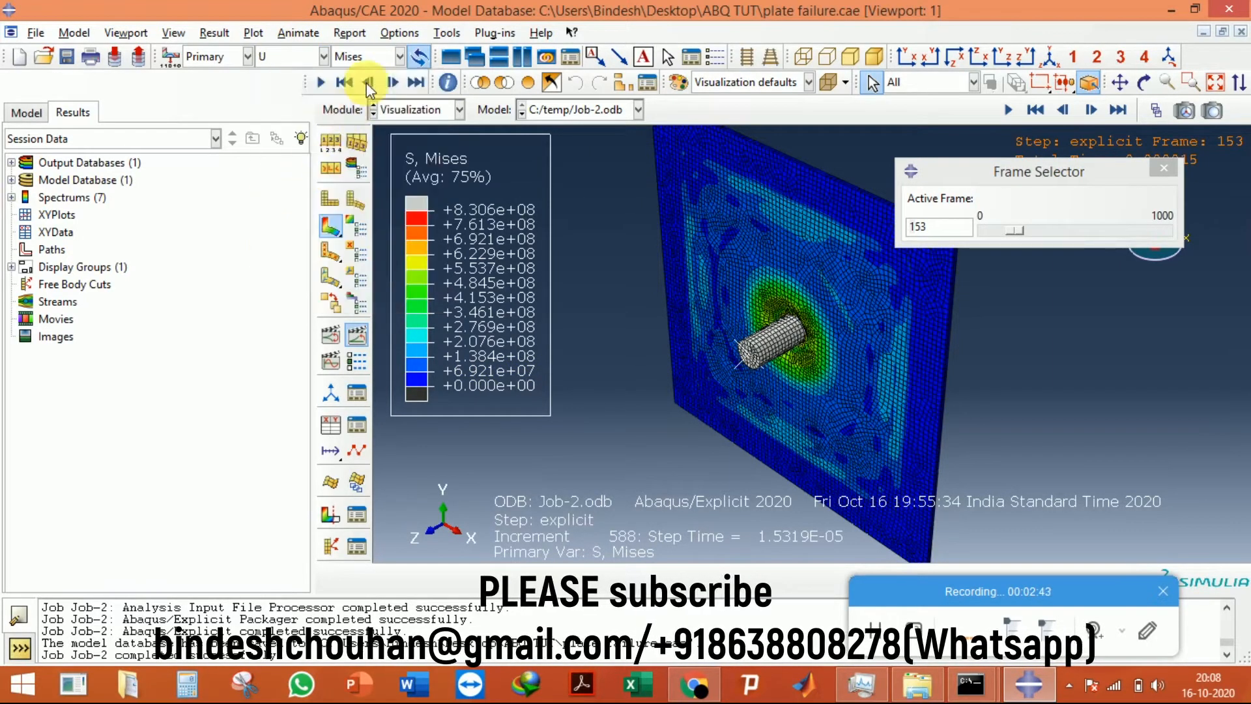
{"action": "left_click", "coordinate": [365, 56]}
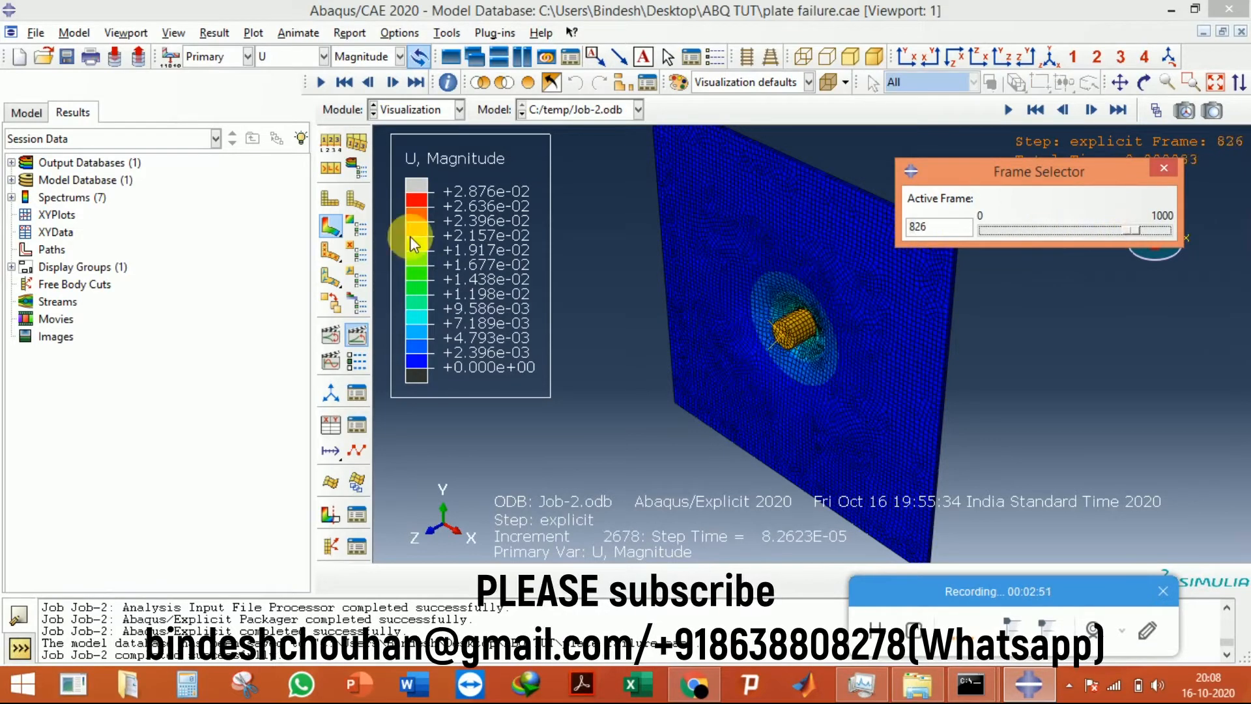
{"action": "left_click", "coordinate": [402, 56]}
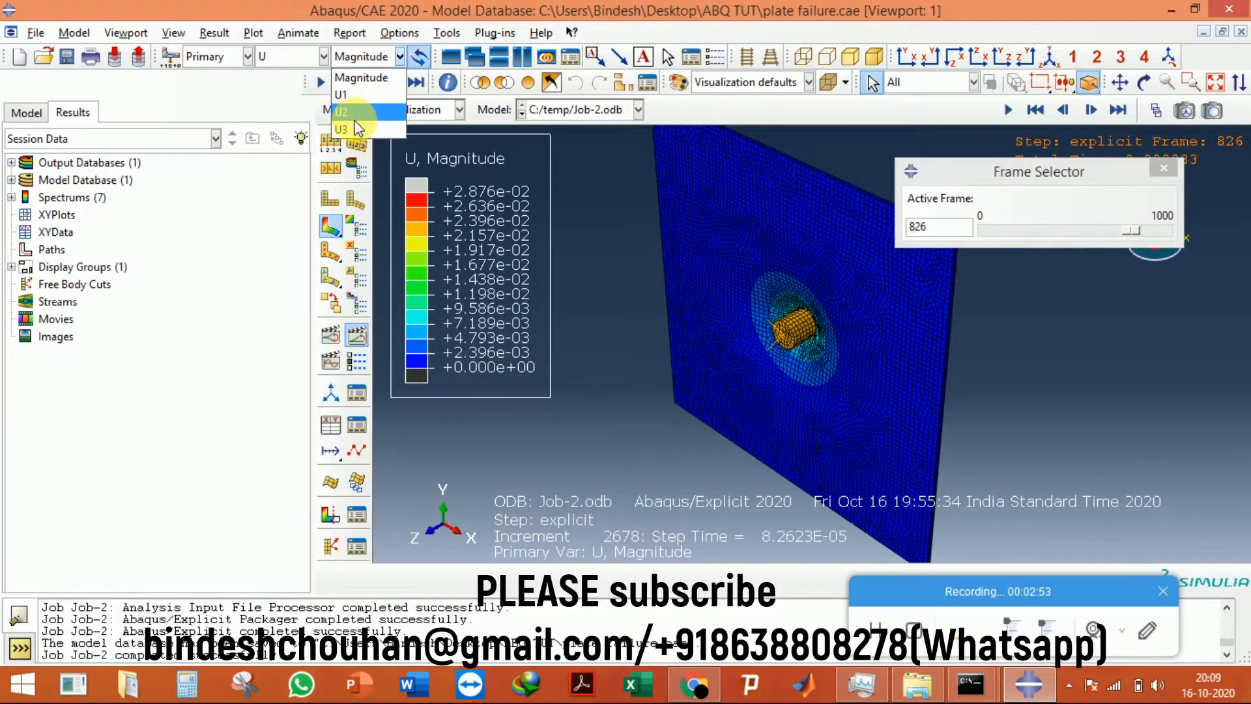
Contour U3 displacement at frame 900 and view the plate face-on.
{"action": "left_click", "coordinate": [341, 127]}
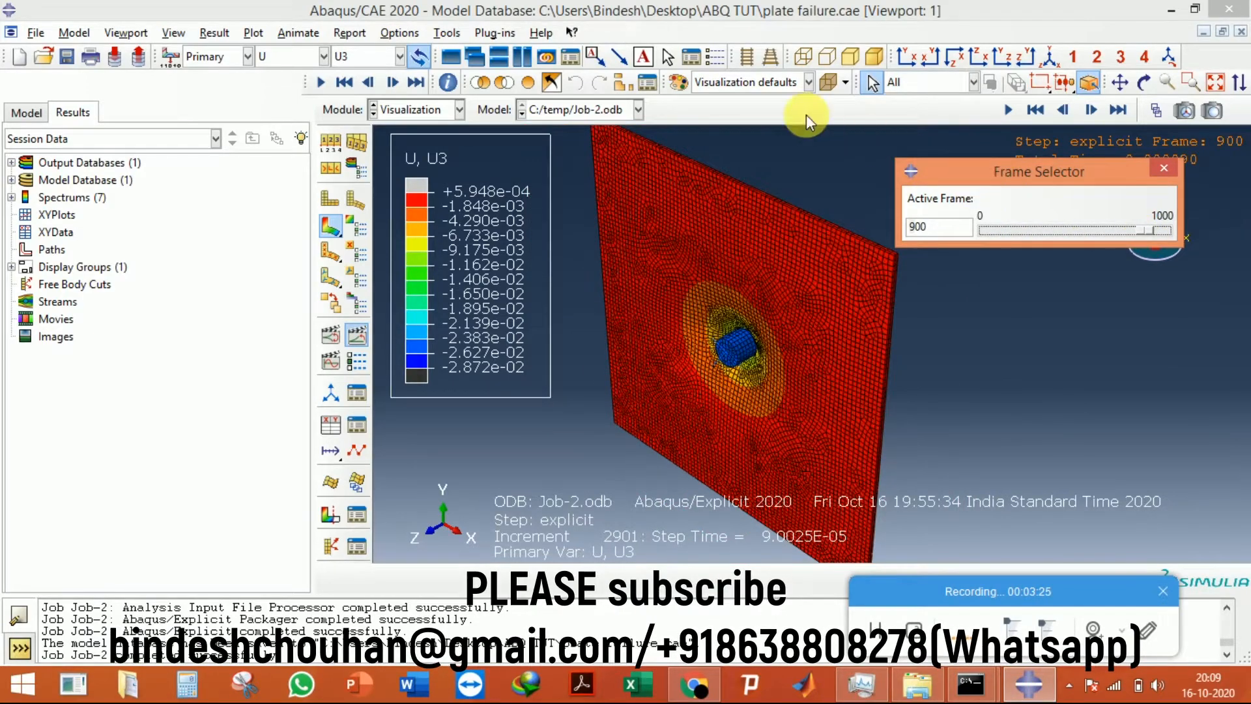
{"action": "left_click", "coordinate": [937, 56]}
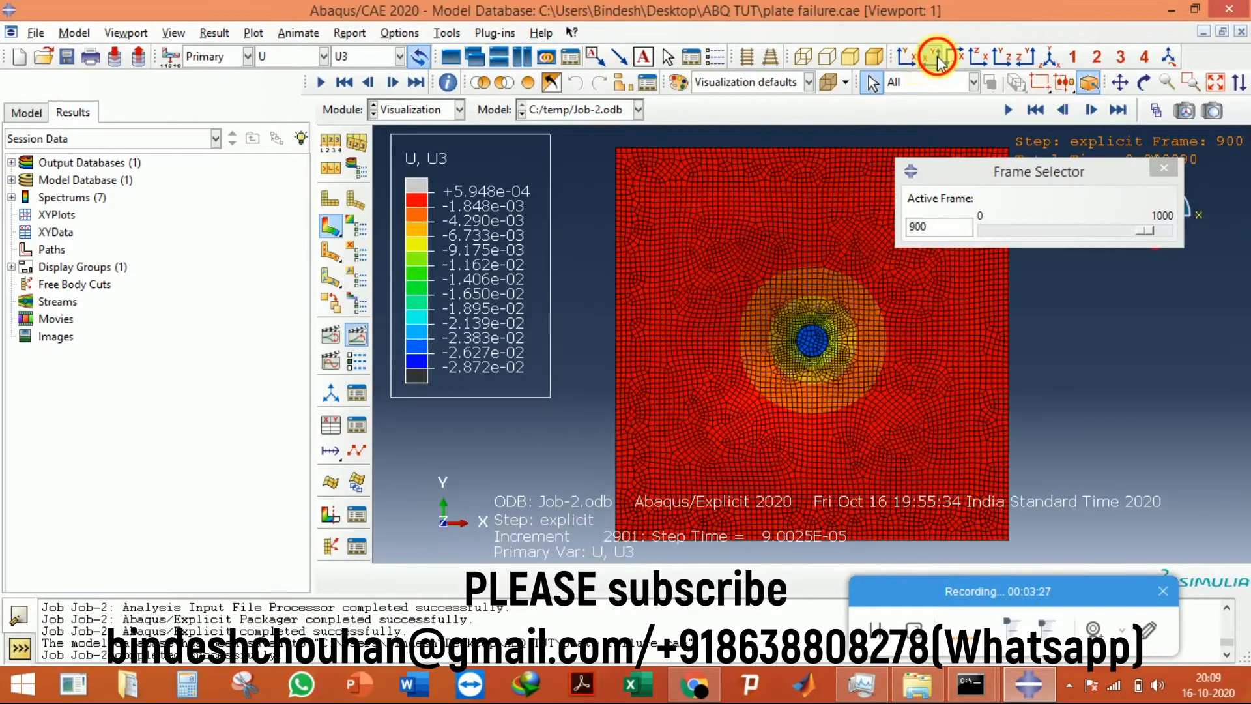